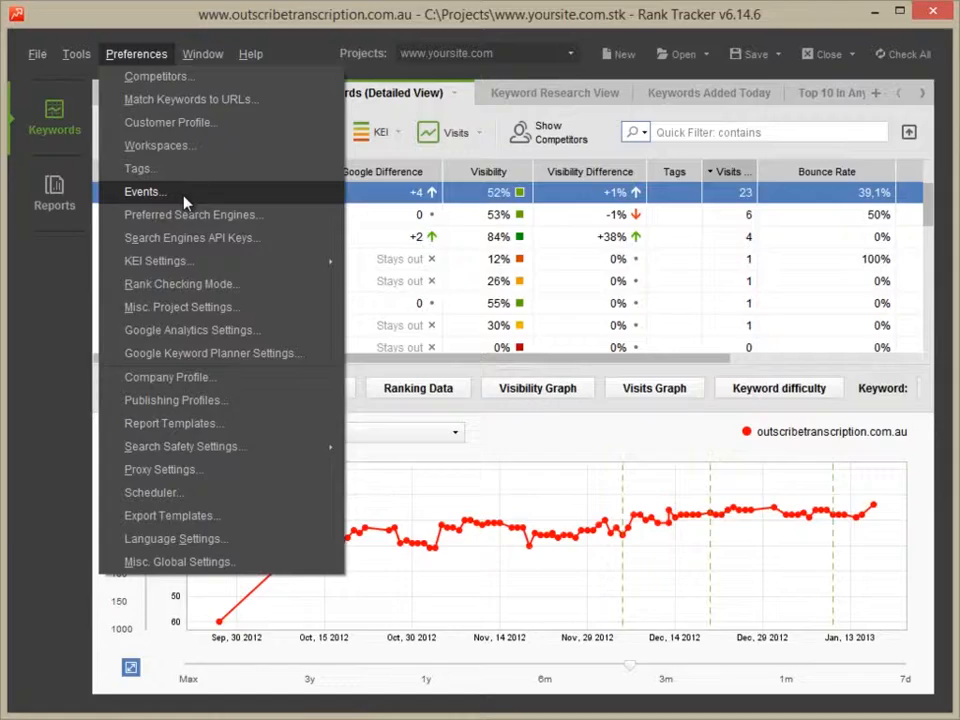
- Add a Project-coverage event named 'guest post' dated Sep 2, 2014 via Preferences > Events
{"action": "left_click", "coordinate": [144, 192]}
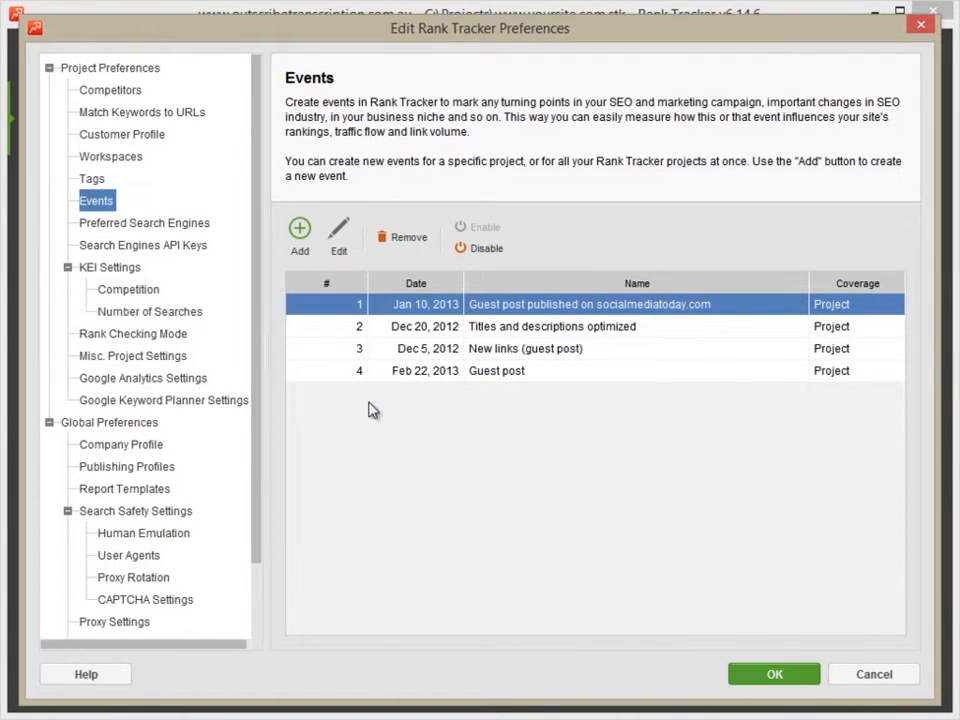
{"action": "mouse_move", "coordinate": [328, 318]}
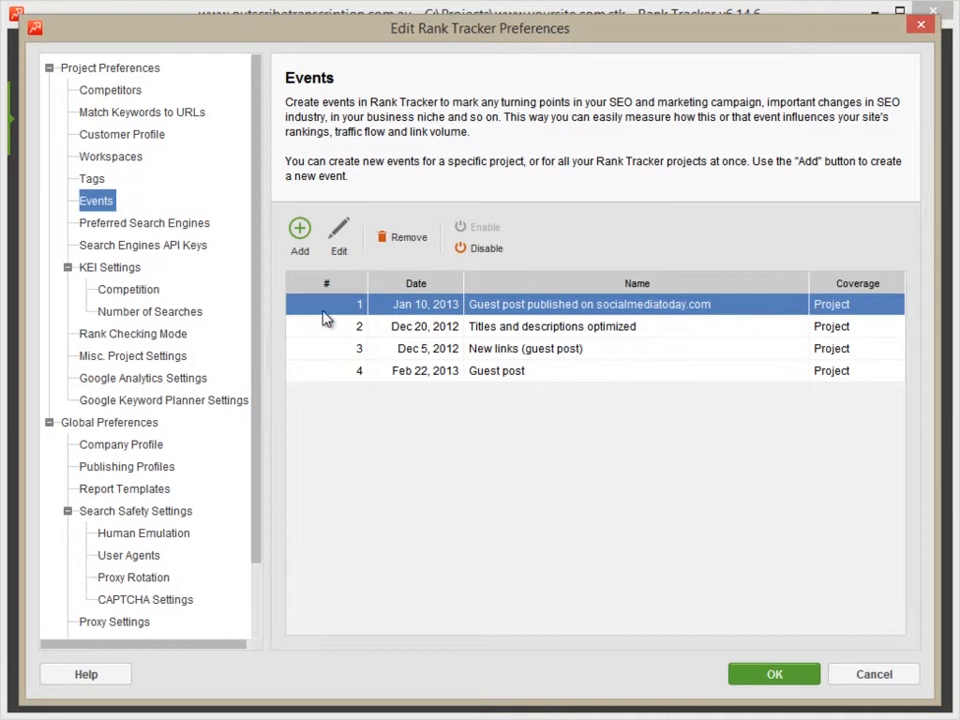
{"action": "left_click", "coordinate": [300, 228]}
{"action": "type", "text": "guest post"}
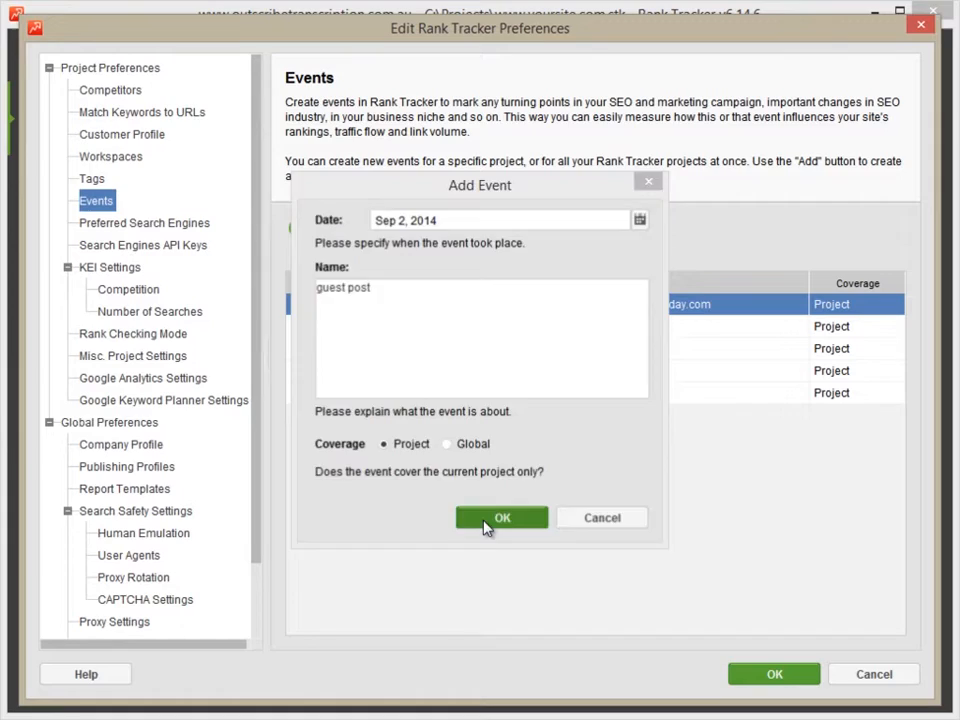
{"action": "left_click", "coordinate": [500, 516]}
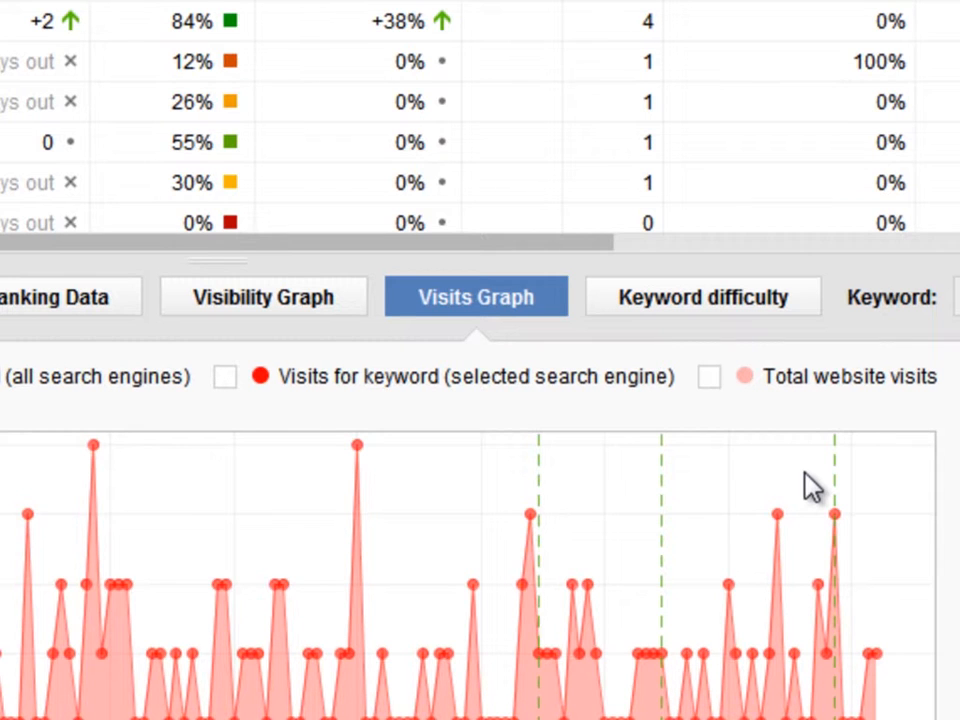
- Show the event context menu (add, edit, remove) on the Visits Graph
{"action": "scroll", "scroll_direction": "up", "scroll_amount": 3}
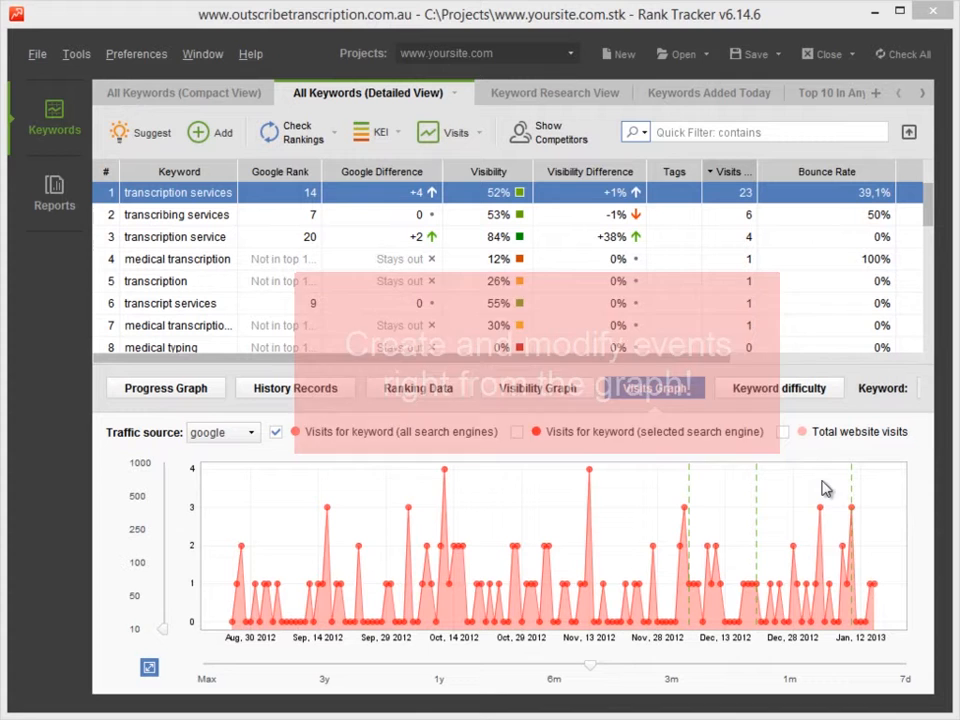
{"action": "right_click", "coordinate": [760, 490]}
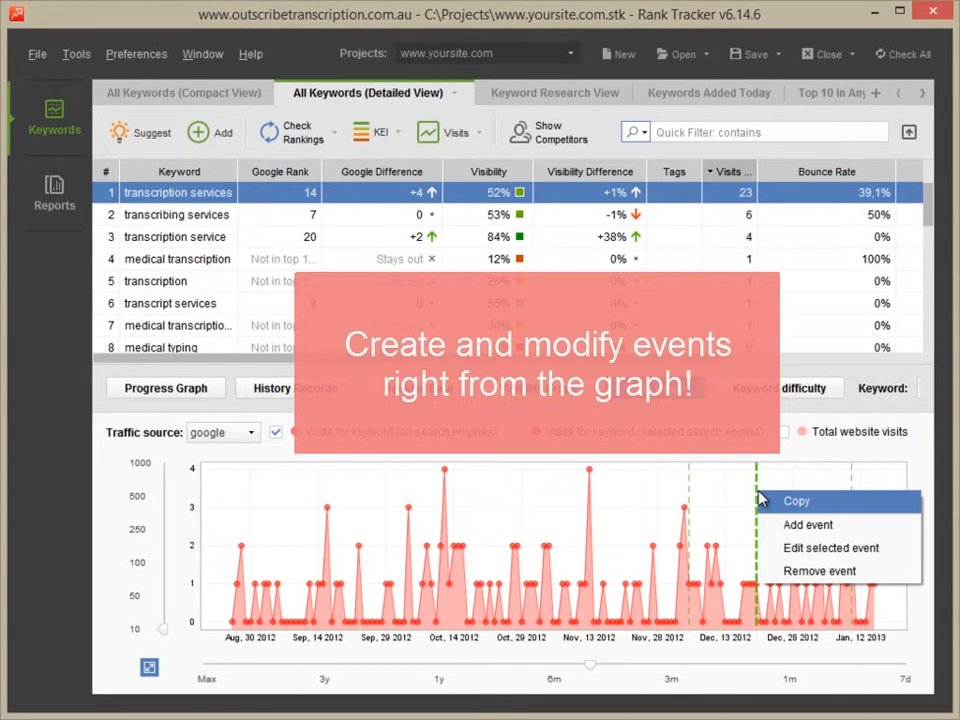